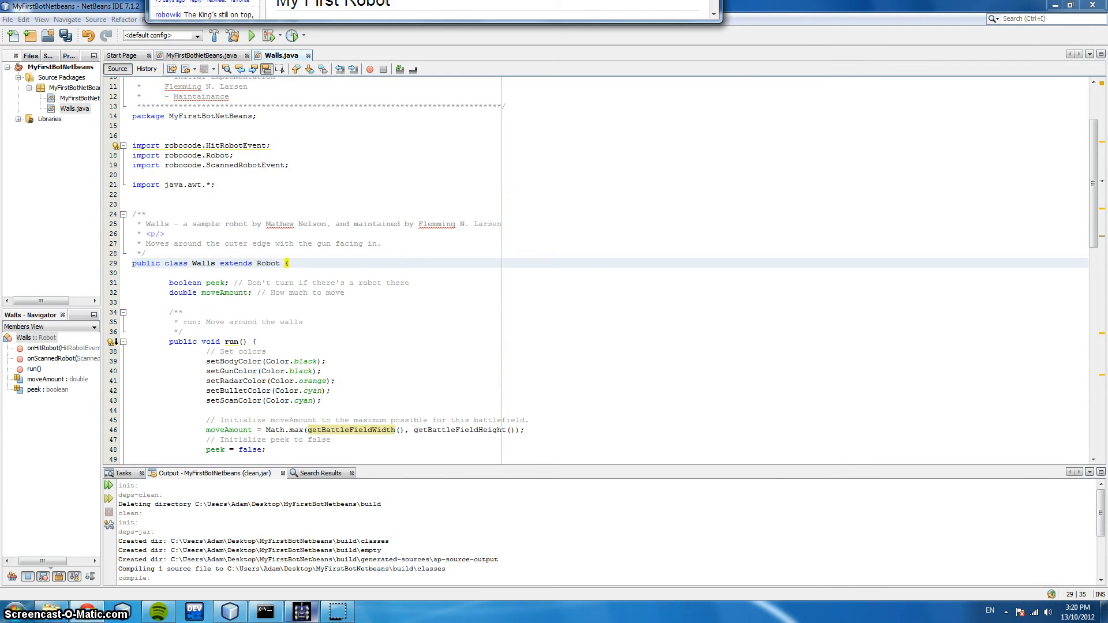
Step: Mark the peek field declaration and move down to the run() method's movement code
left_click(402, 283)
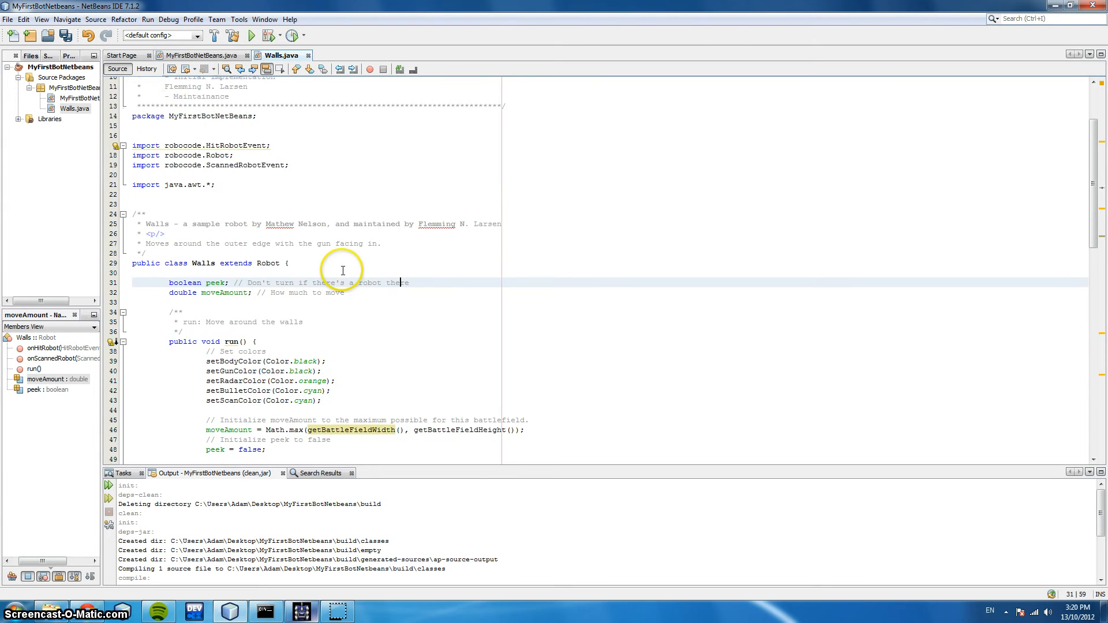
scroll("down", 3)
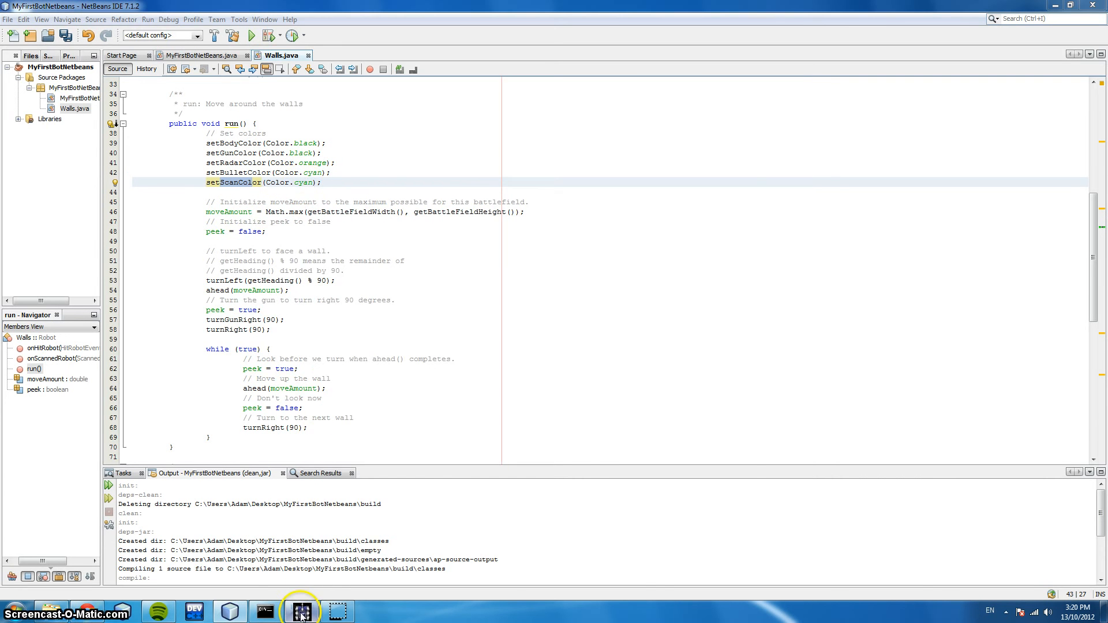
Step: Enable Visible Scan Arcs in Robocode's View Options preferences and apply them
left_click(300, 611)
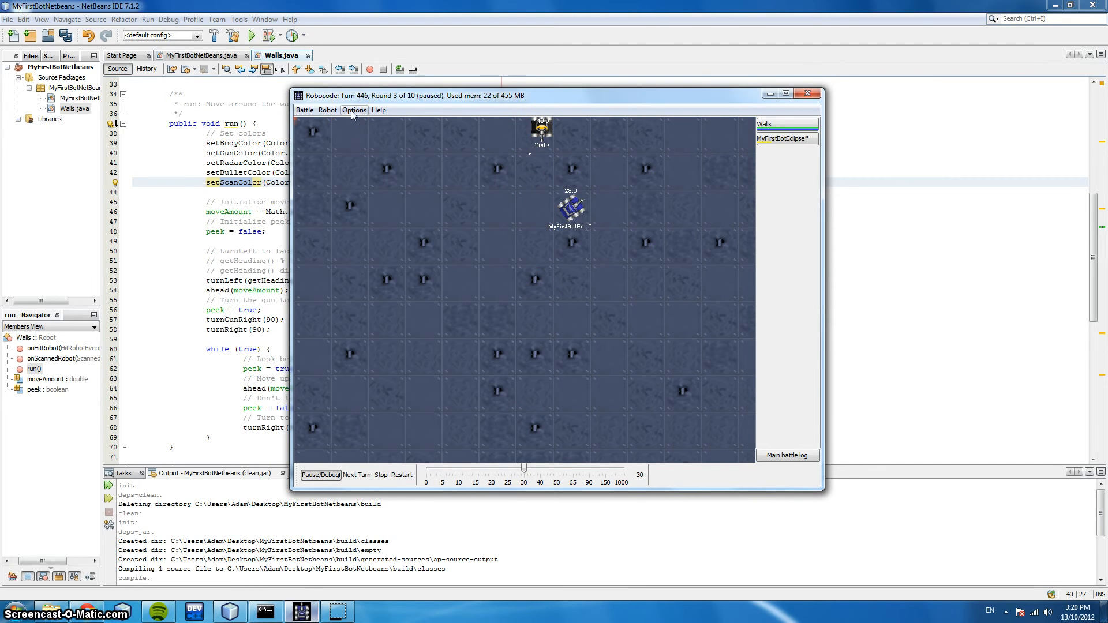
left_click(353, 109)
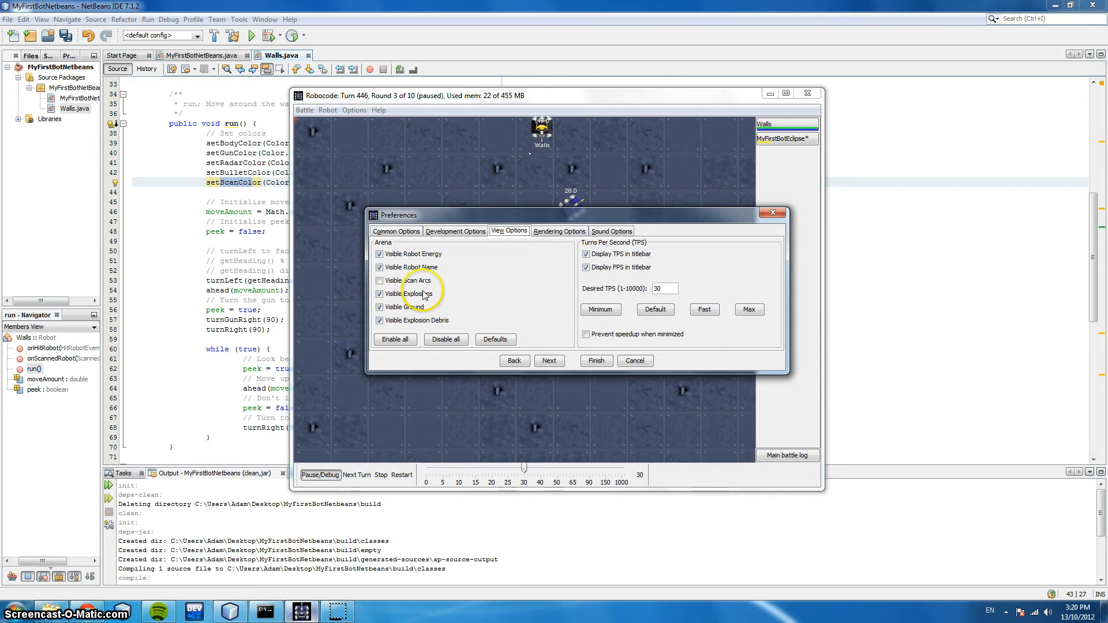
left_click(380, 281)
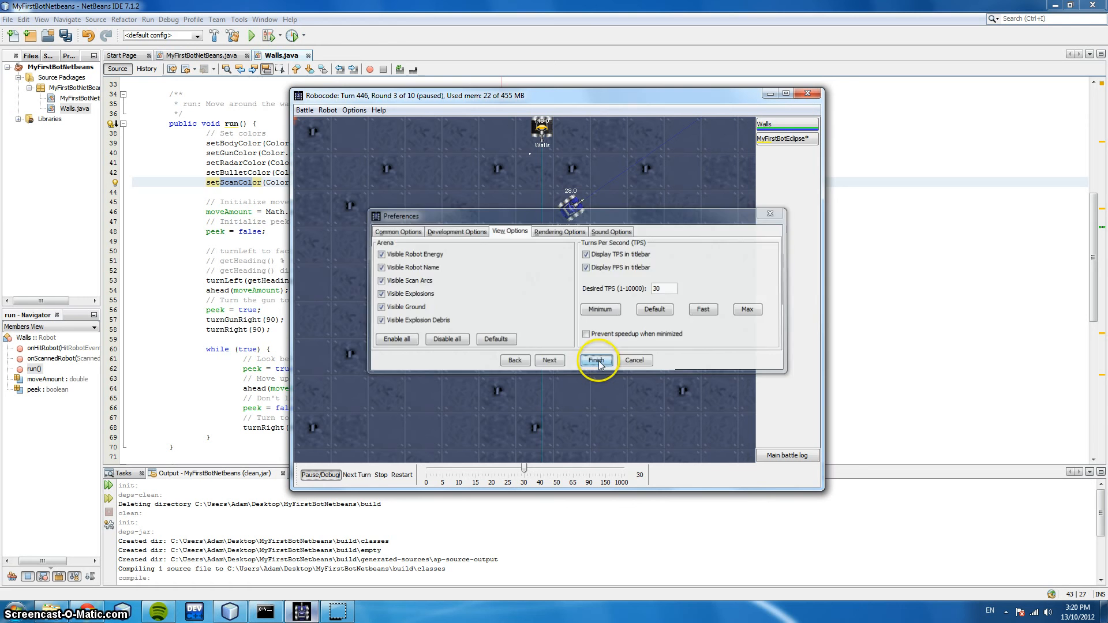
left_click(596, 360)
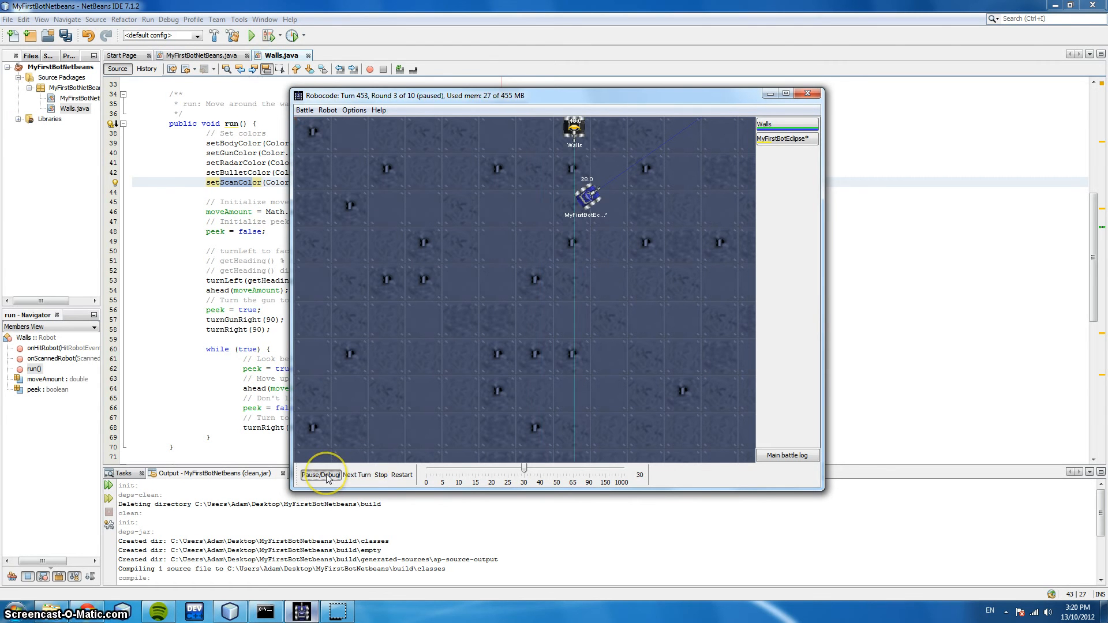
Step: Resume the paused battle so it advances toward turn 806 of round 3
left_click(320, 474)
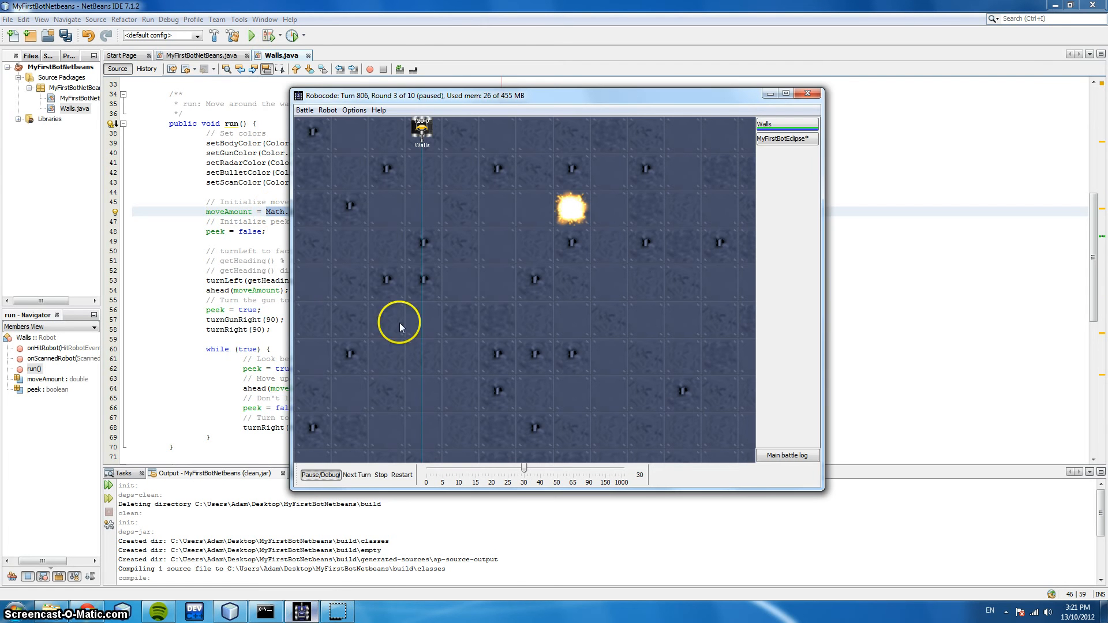
mouse_move(293, 116)
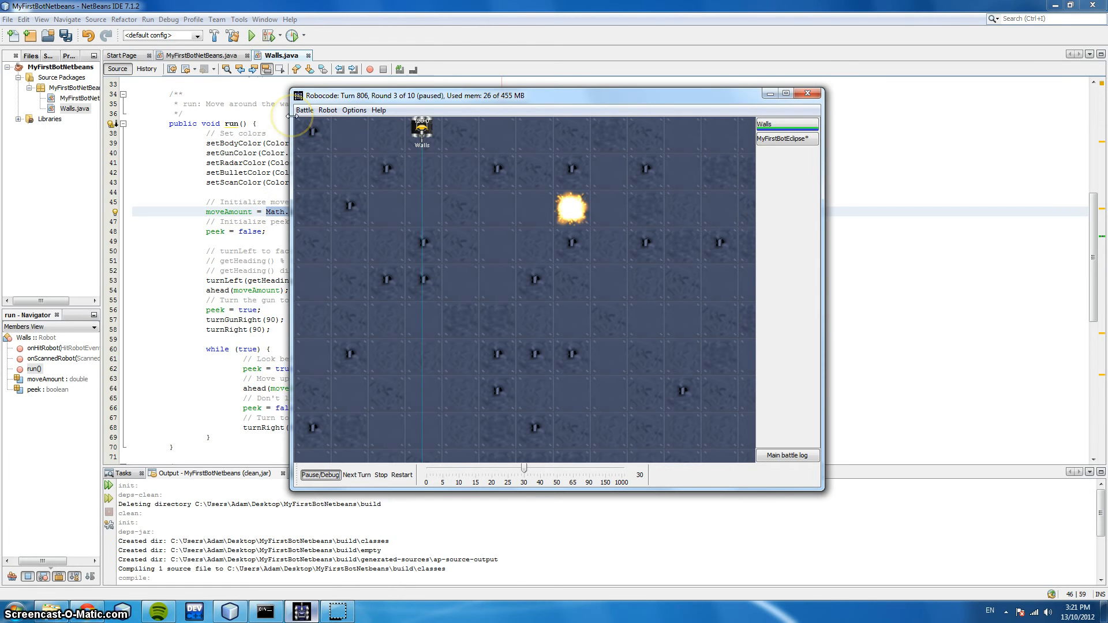
mouse_move(752, 296)
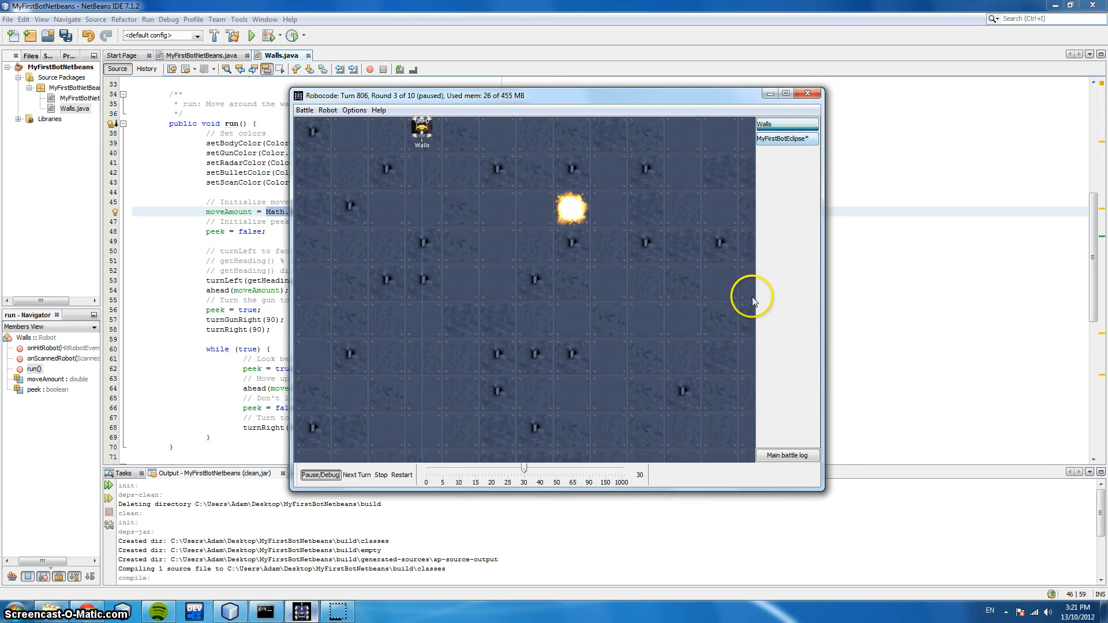
mouse_move(352, 153)
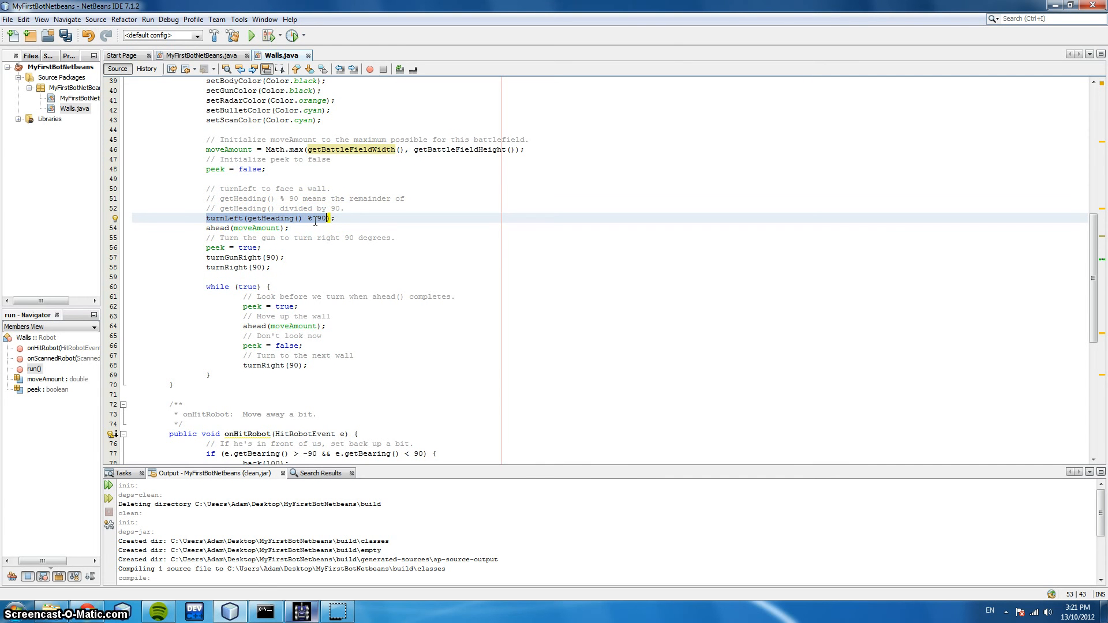
Step: Return to Walls.java and select the ahead(moveAmount) call inside the while loop
left_click(305, 611)
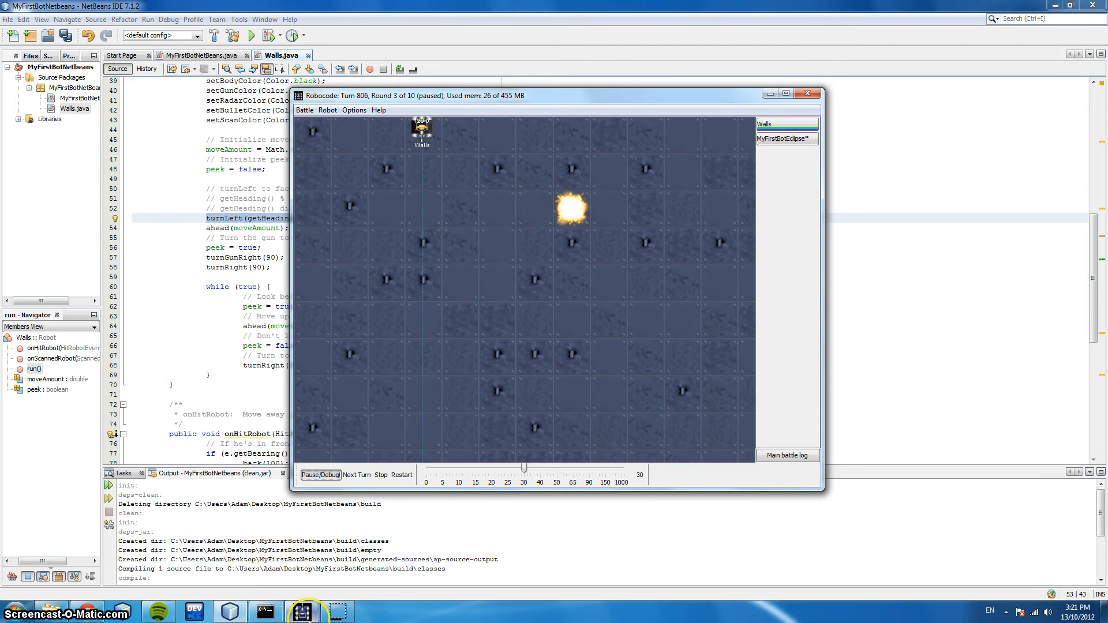
mouse_move(435, 182)
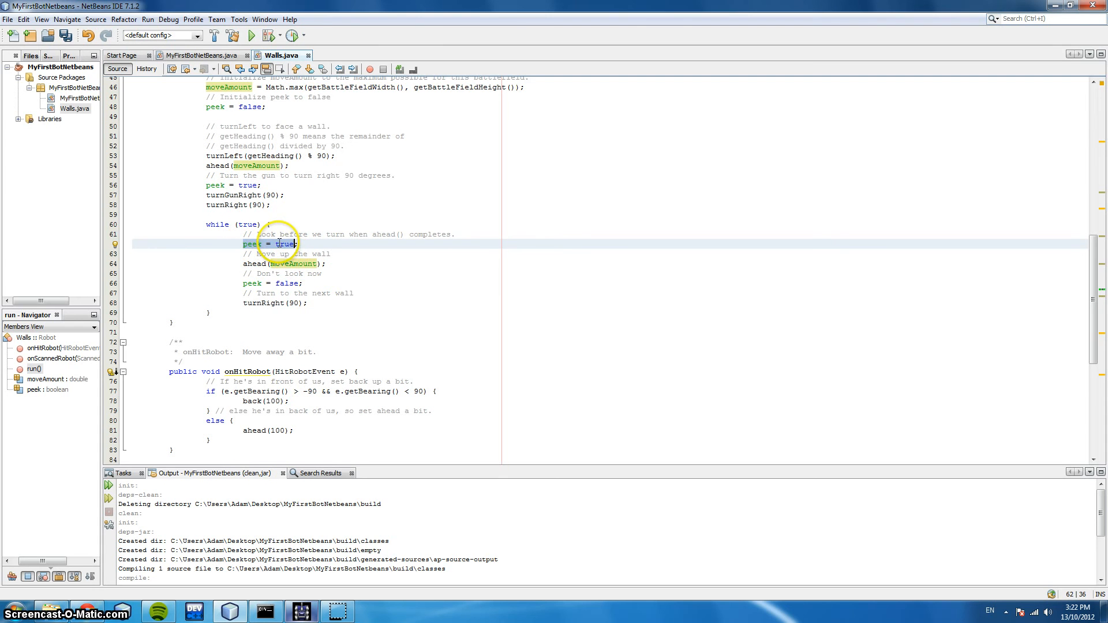
mouse_move(288, 329)
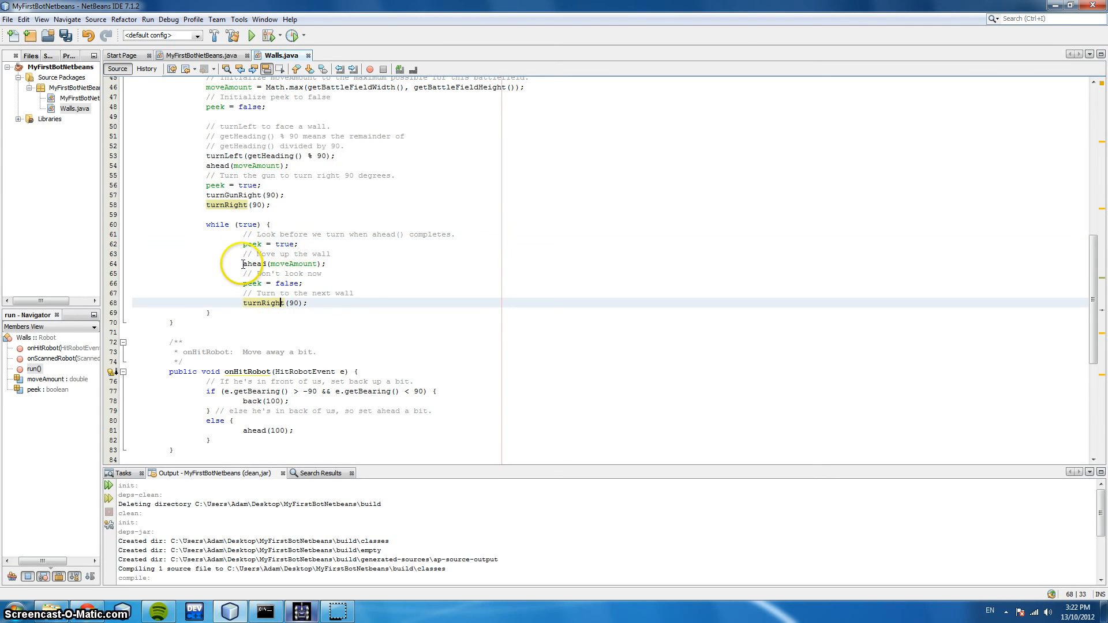
double_click(282, 263)
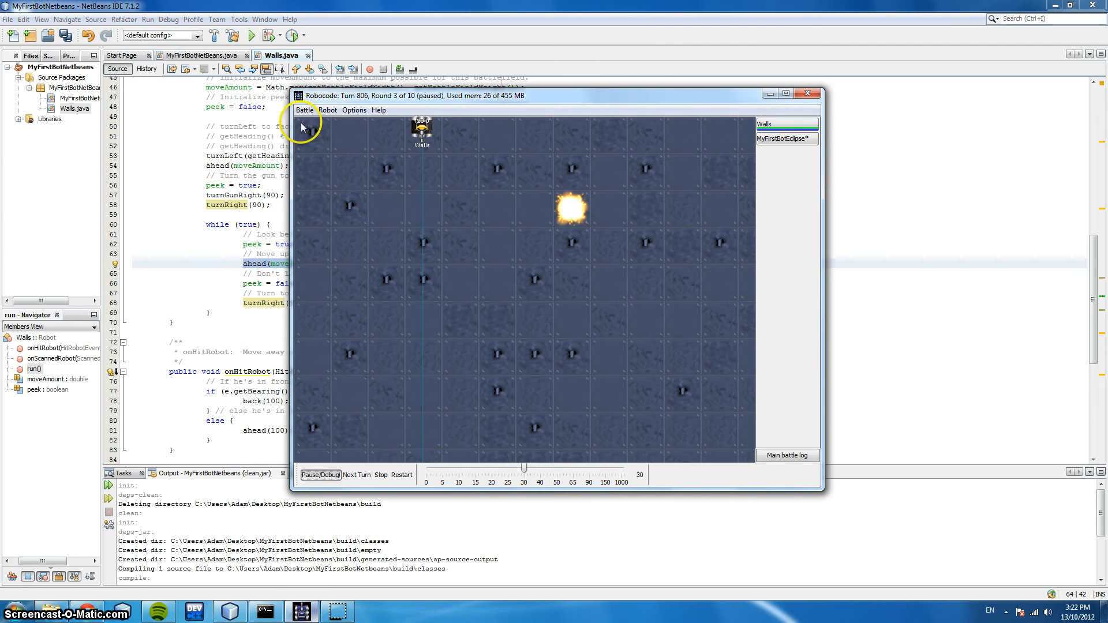
mouse_move(623, 602)
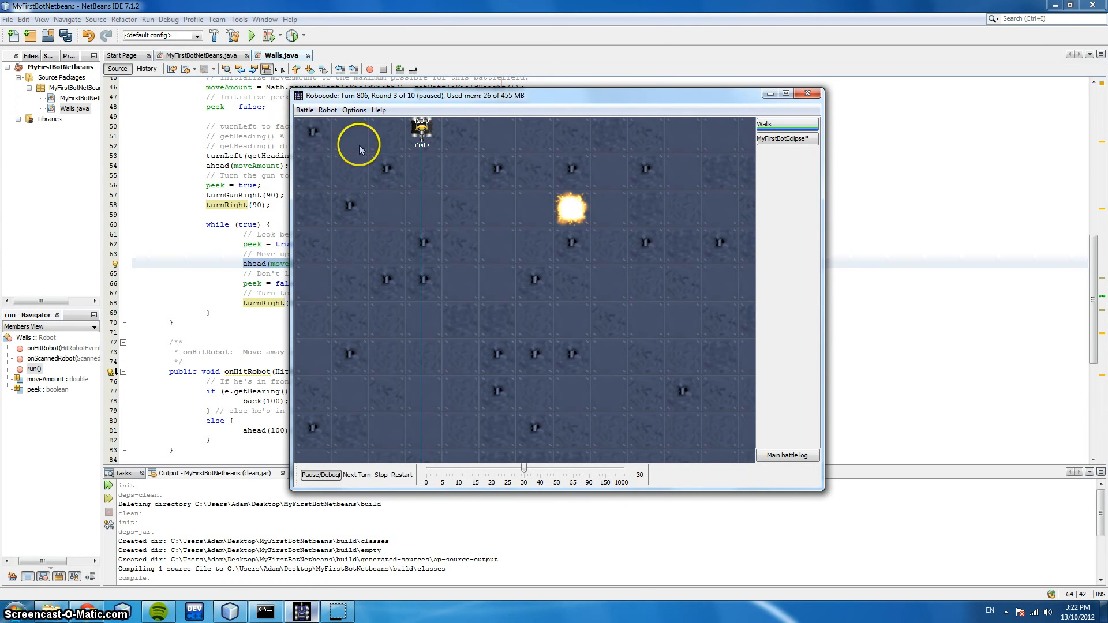
mouse_move(739, 129)
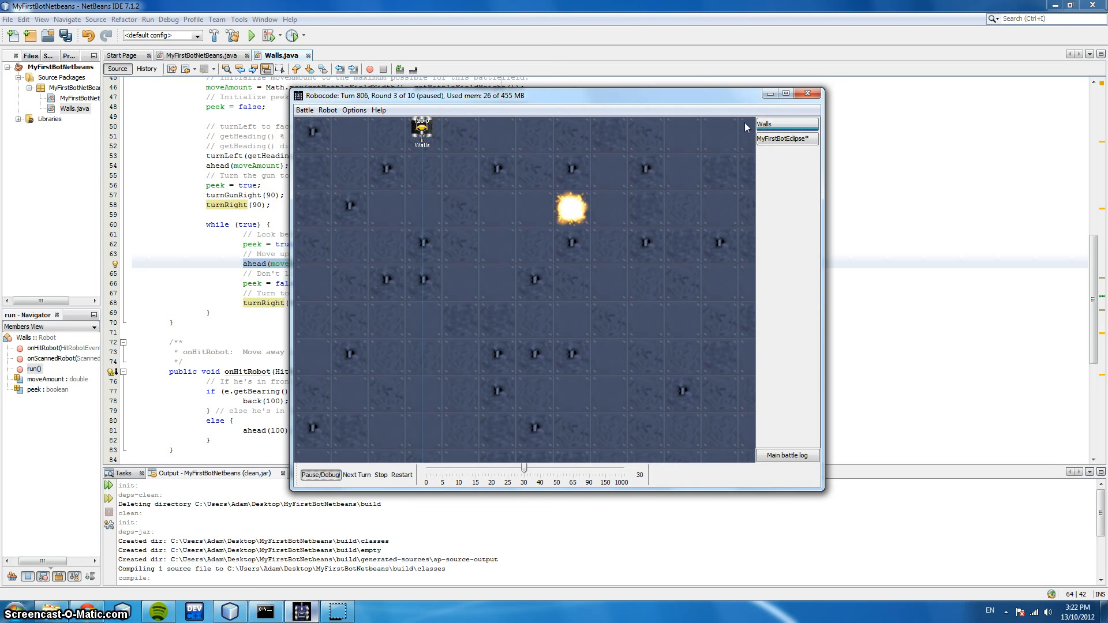
mouse_move(748, 436)
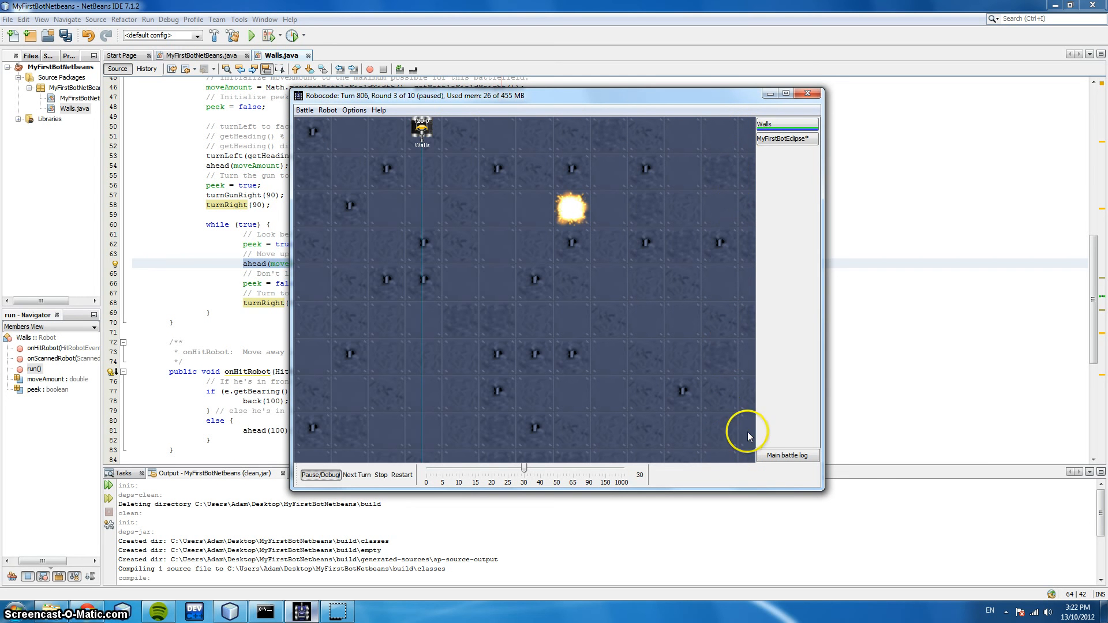
mouse_move(746, 445)
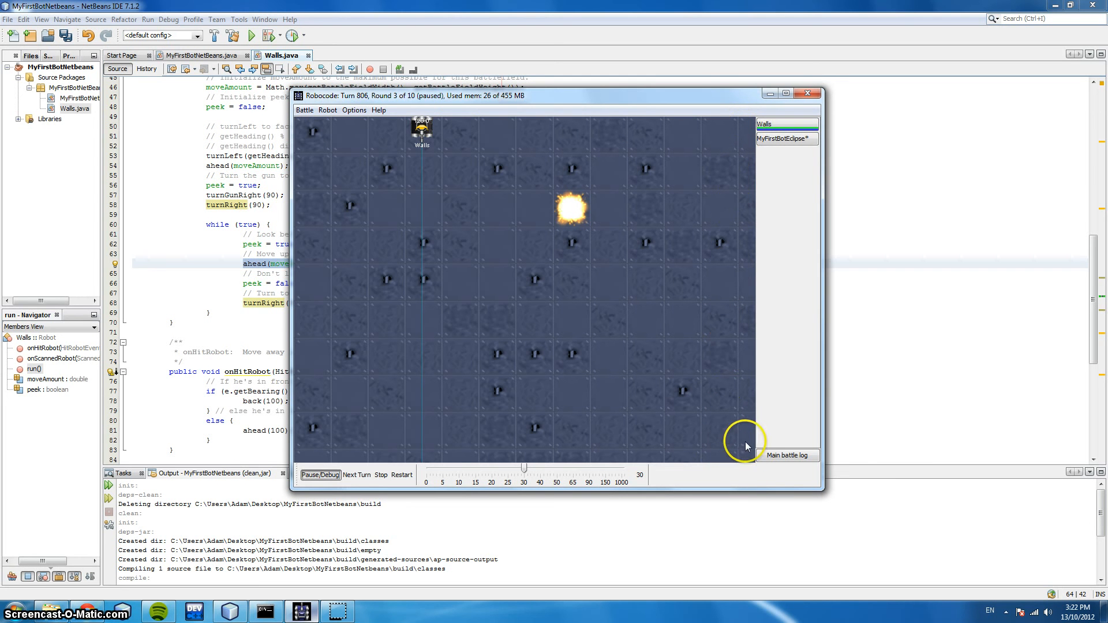
mouse_move(755, 401)
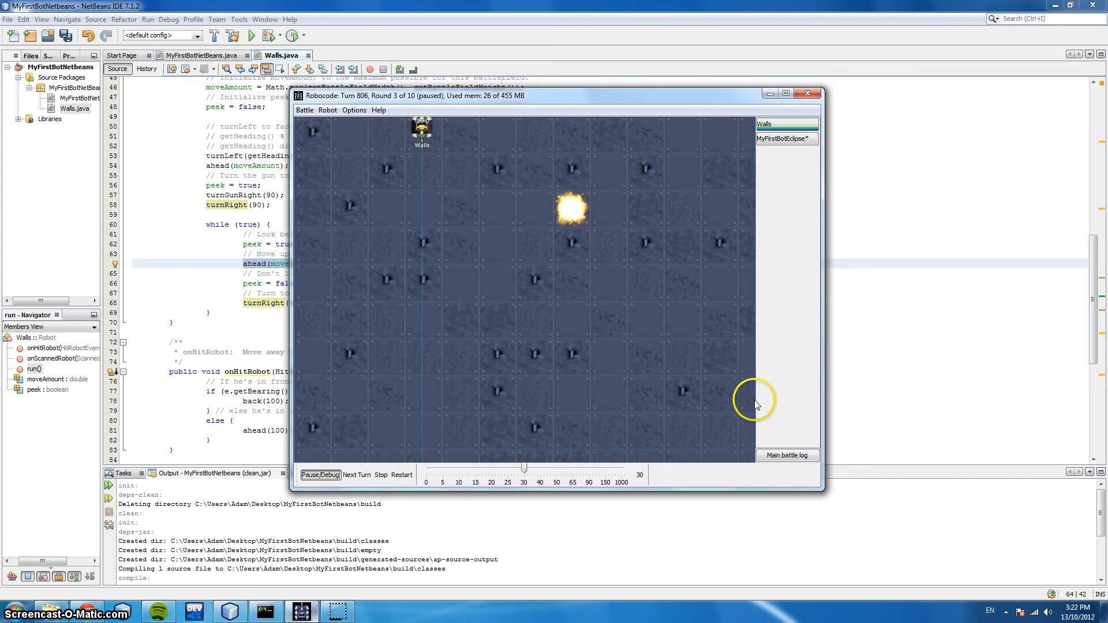
mouse_move(556, 457)
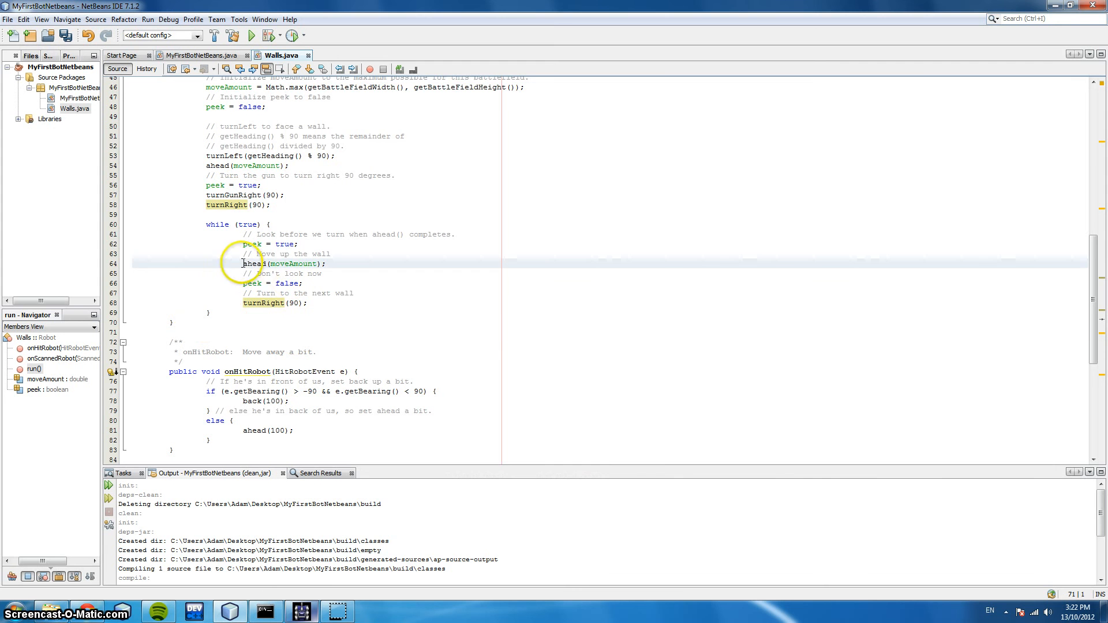
Step: Move down past run() to the onHitRobot and onScannedRobot handlers
scroll("down", 3)
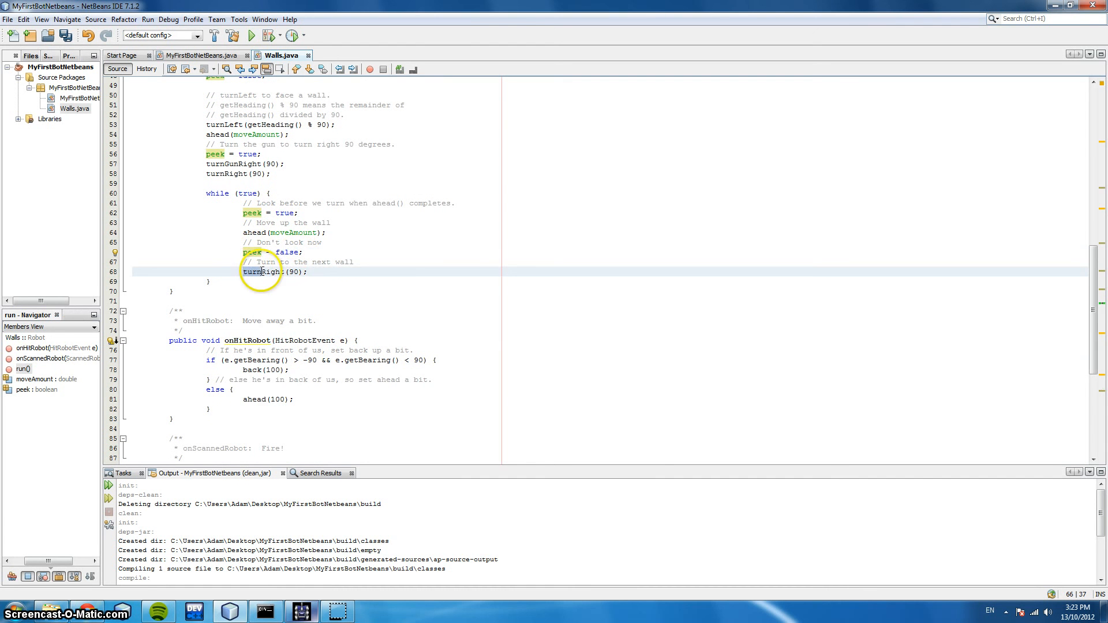
scroll("down", 3)
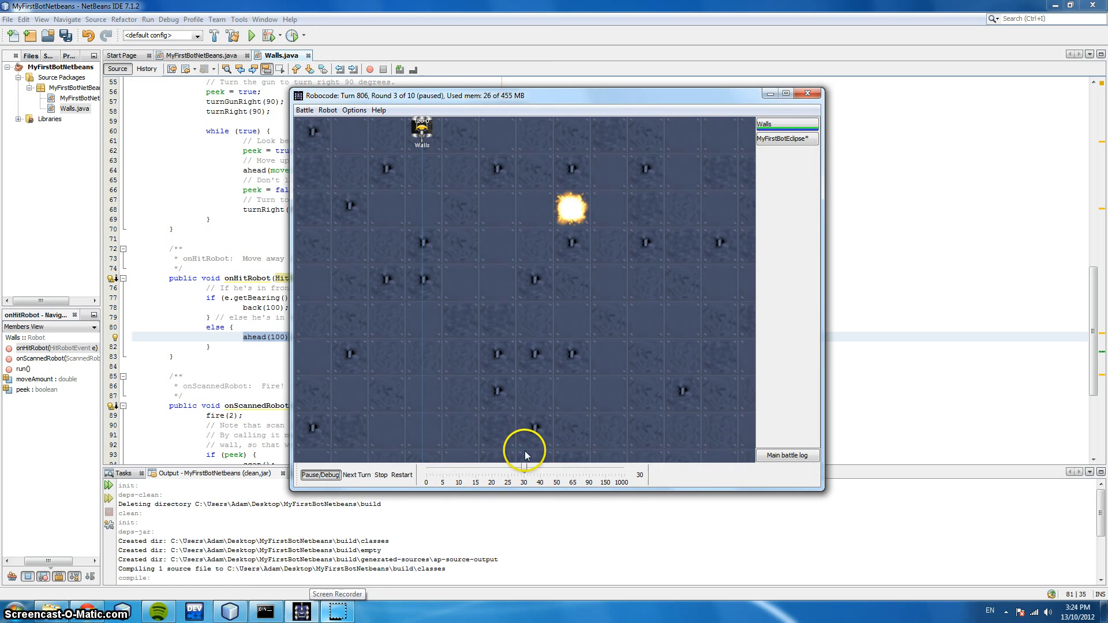
mouse_move(523, 349)
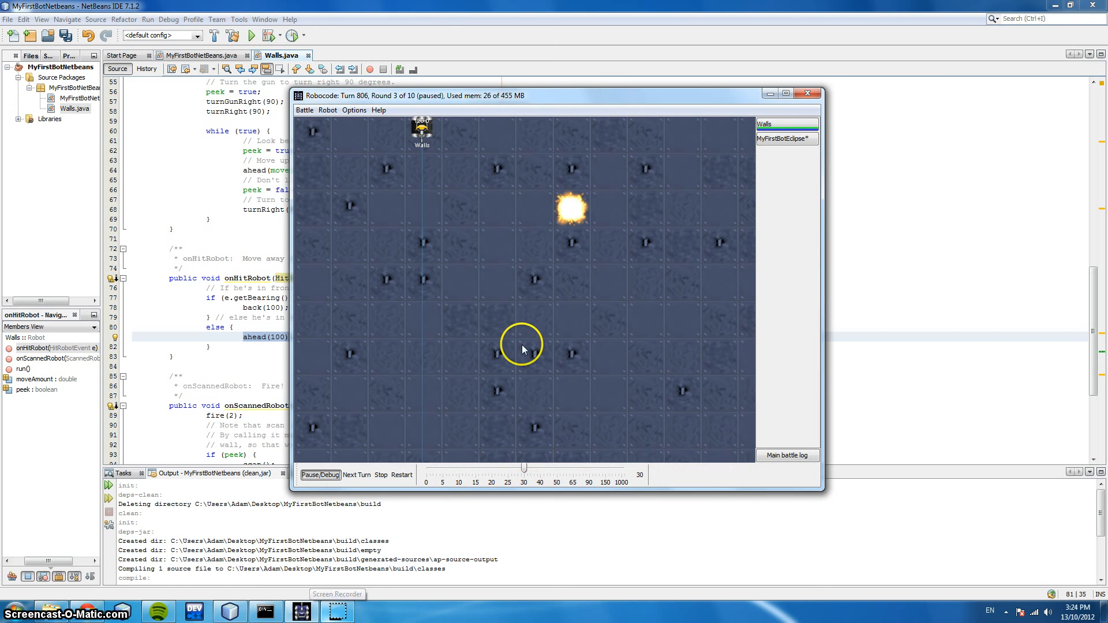
mouse_move(599, 130)
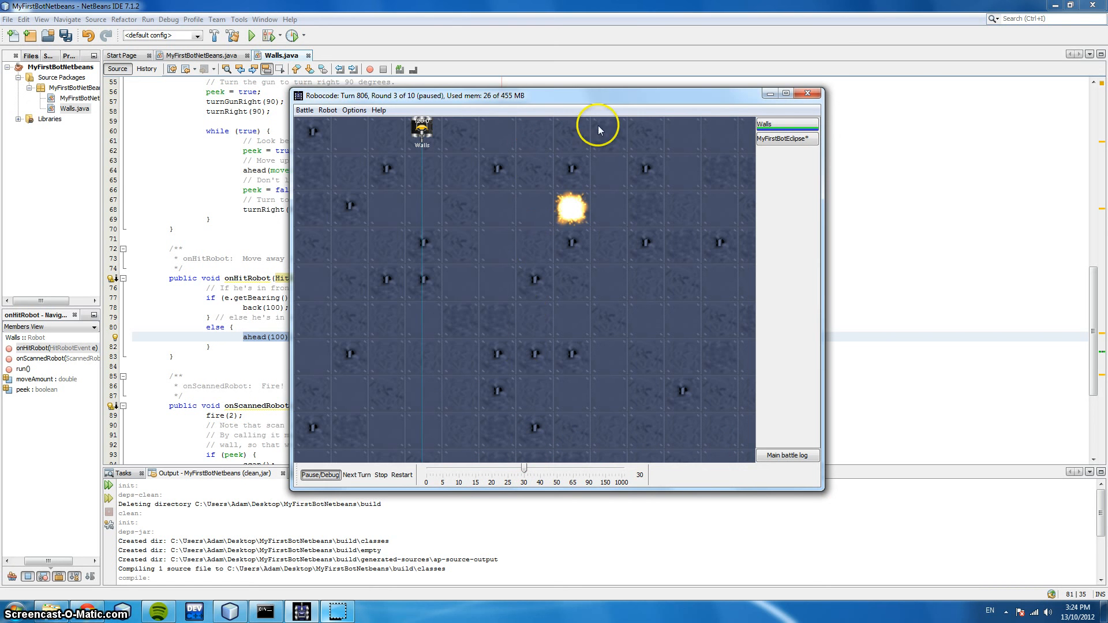
mouse_move(738, 449)
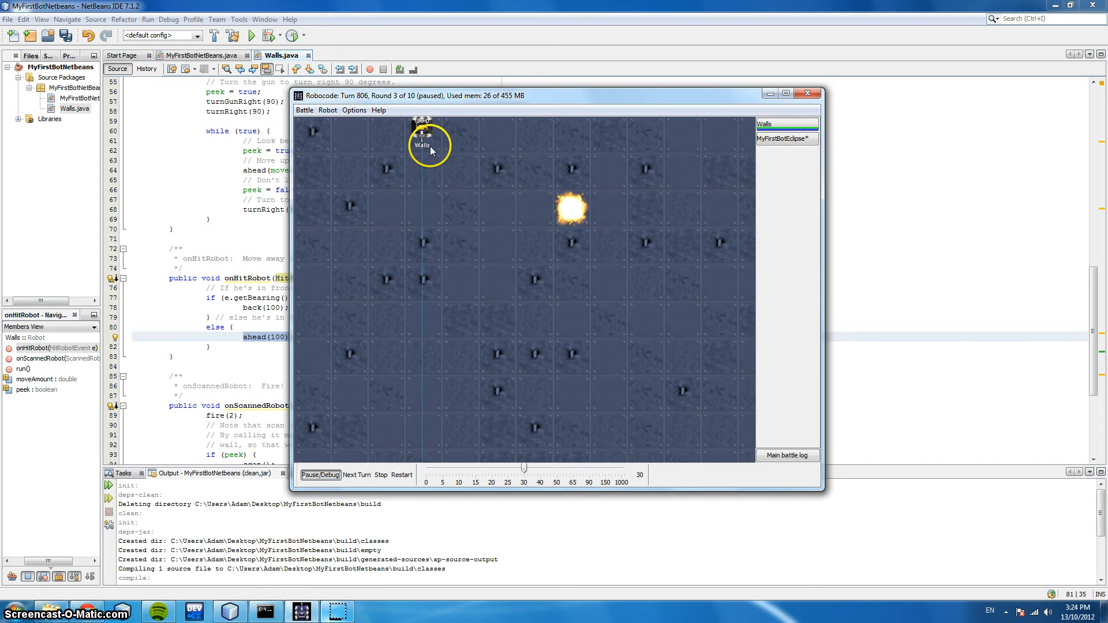
mouse_move(325, 127)
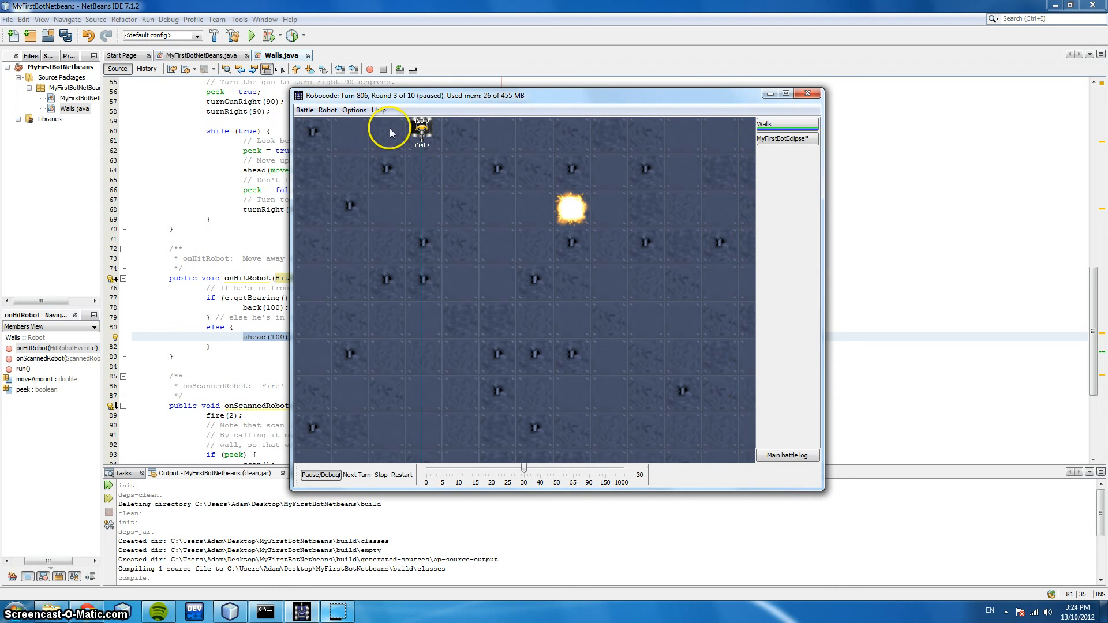
mouse_move(427, 61)
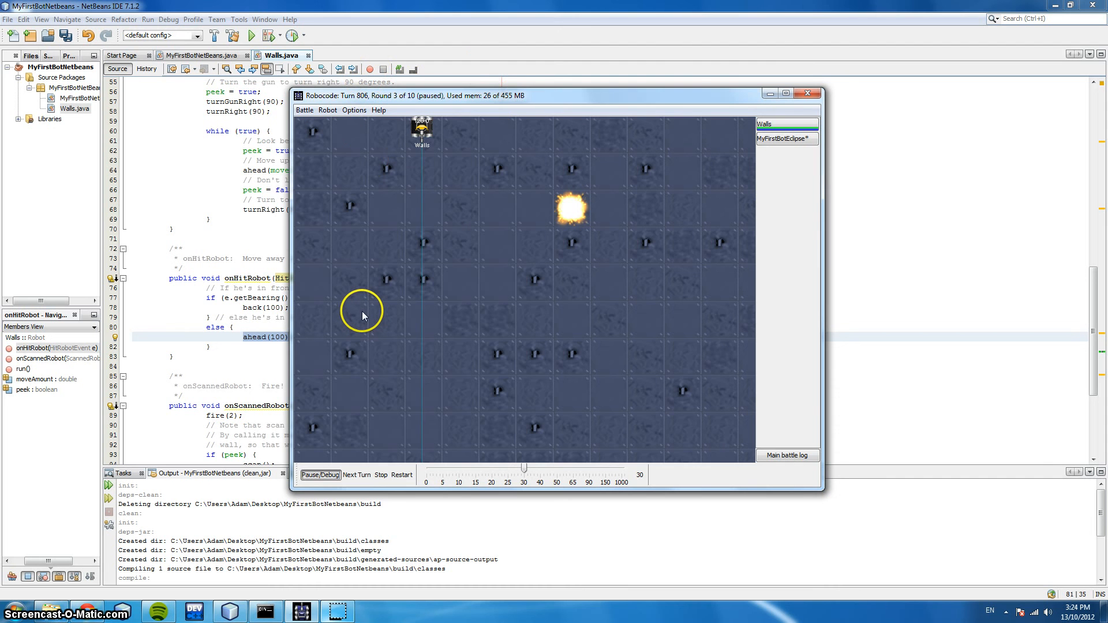
mouse_move(415, 152)
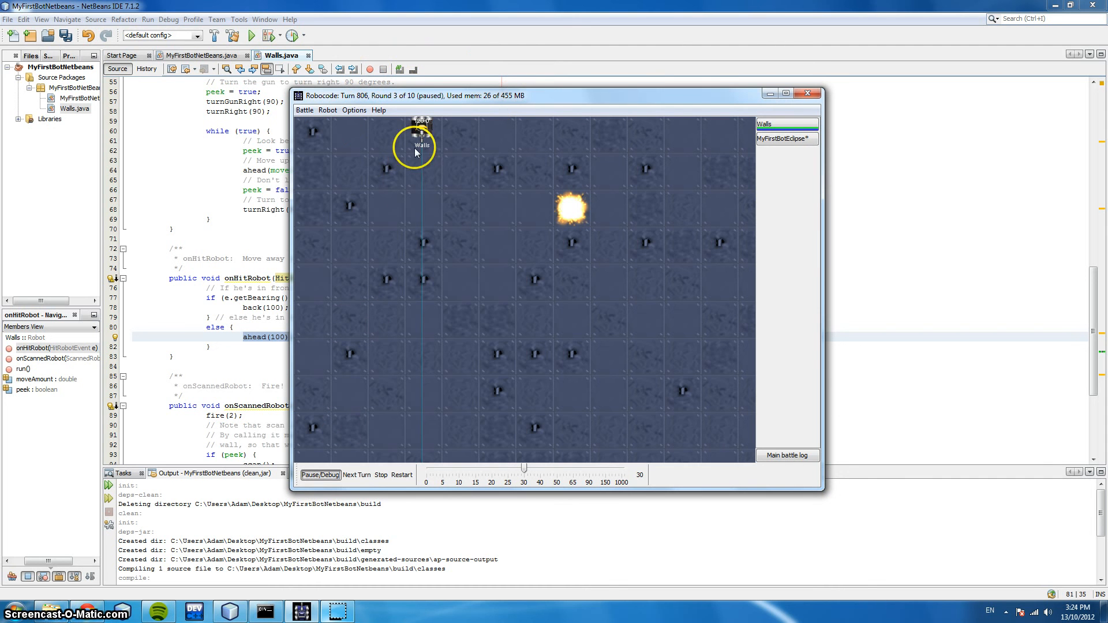